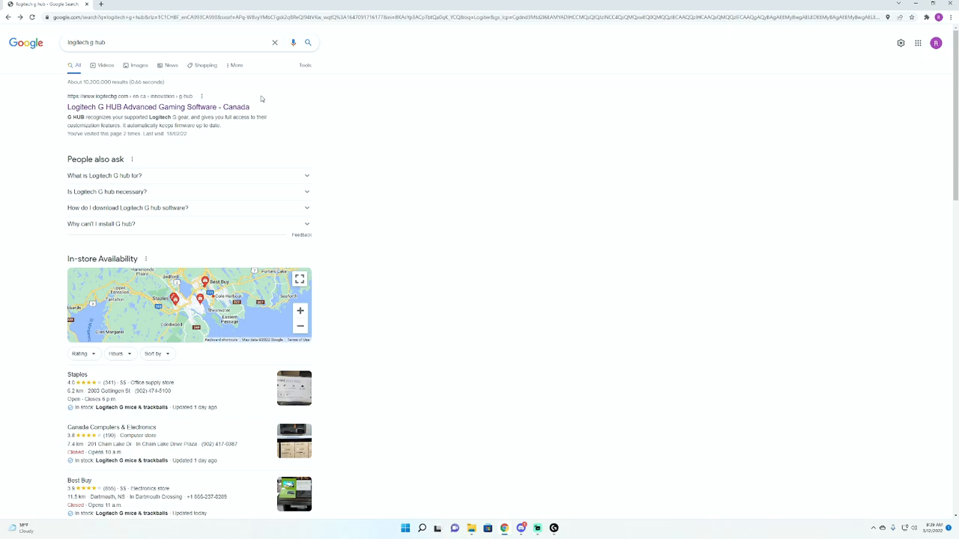
mouse_move(233, 117)
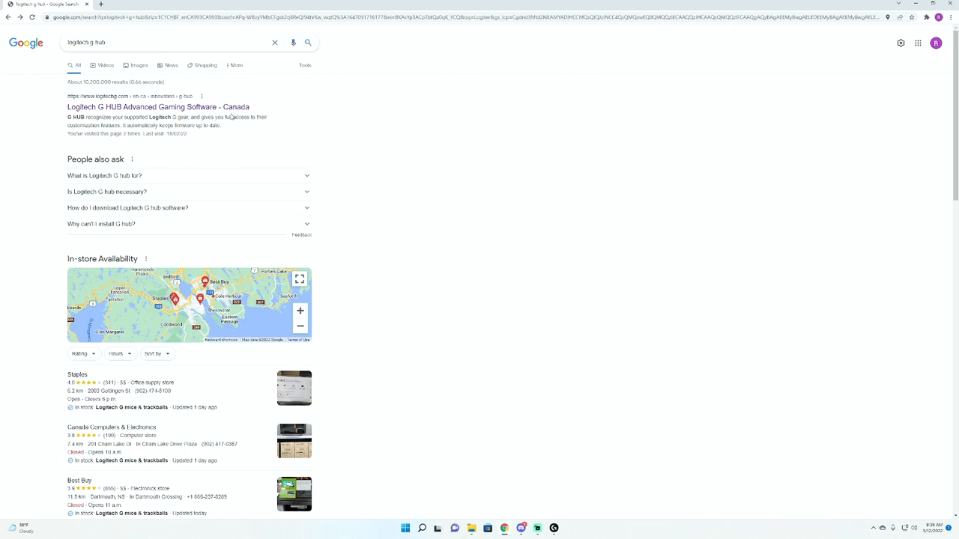
mouse_move(158, 108)
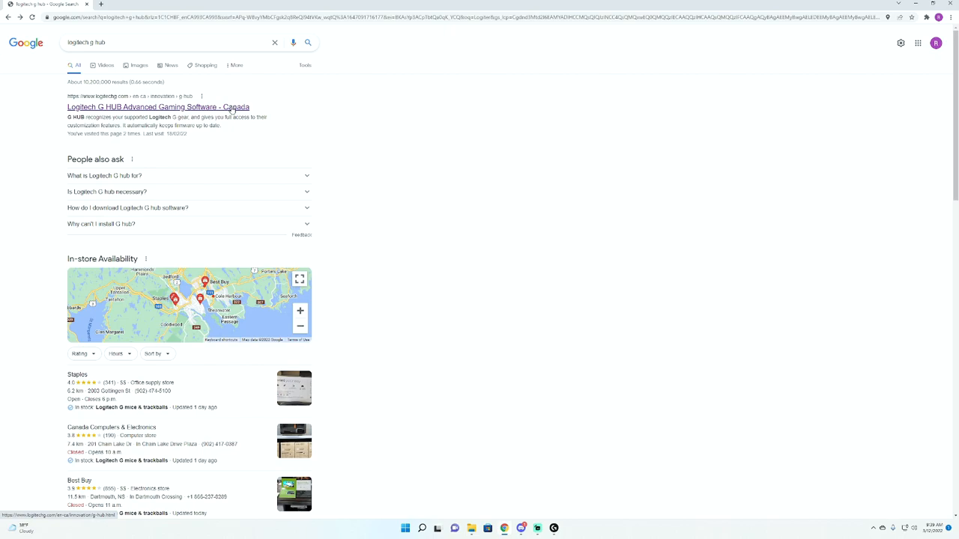
Follow the Logitech G HUB Advanced Gaming Software result to the official download page
left_click(158, 106)
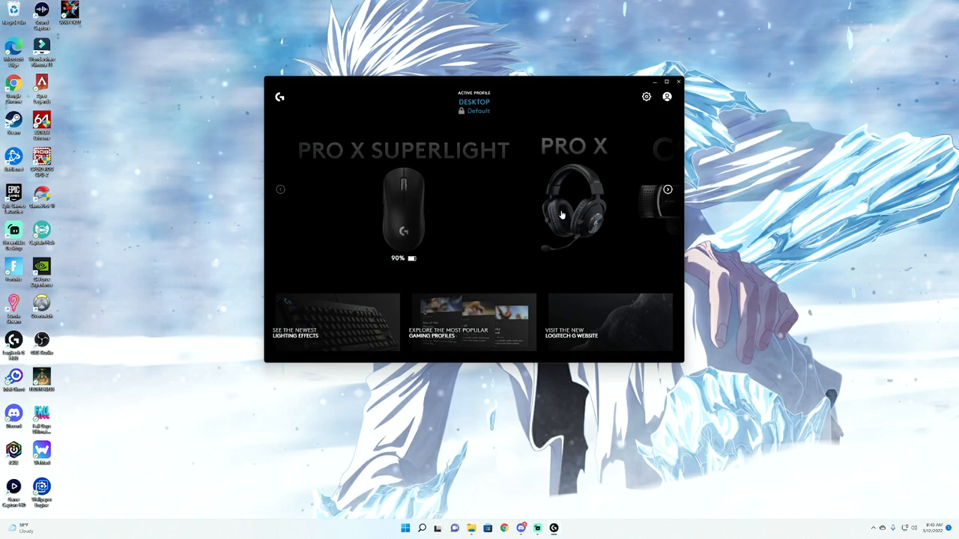
Advance the device carousel until the Yeti microphone appears after the C922 webcam
left_click(666, 188)
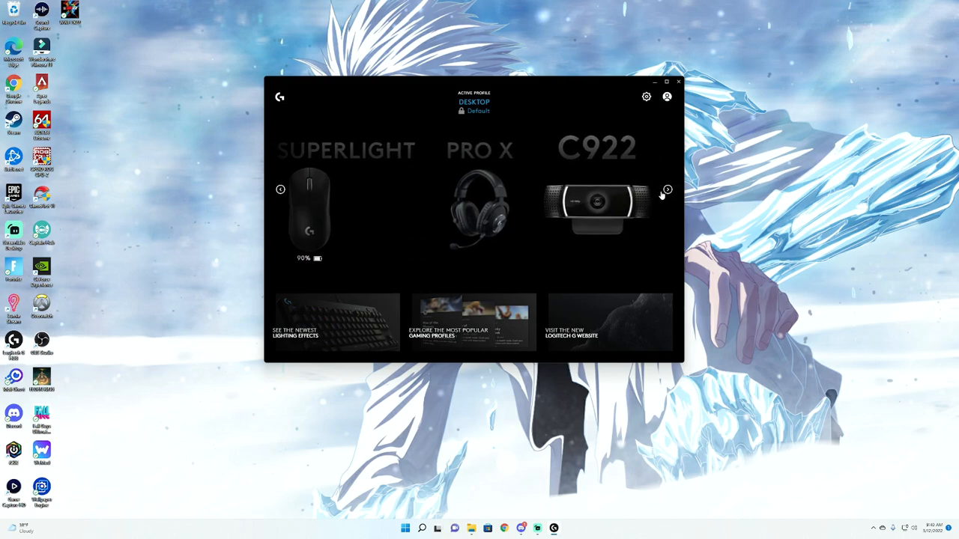
left_click(666, 188)
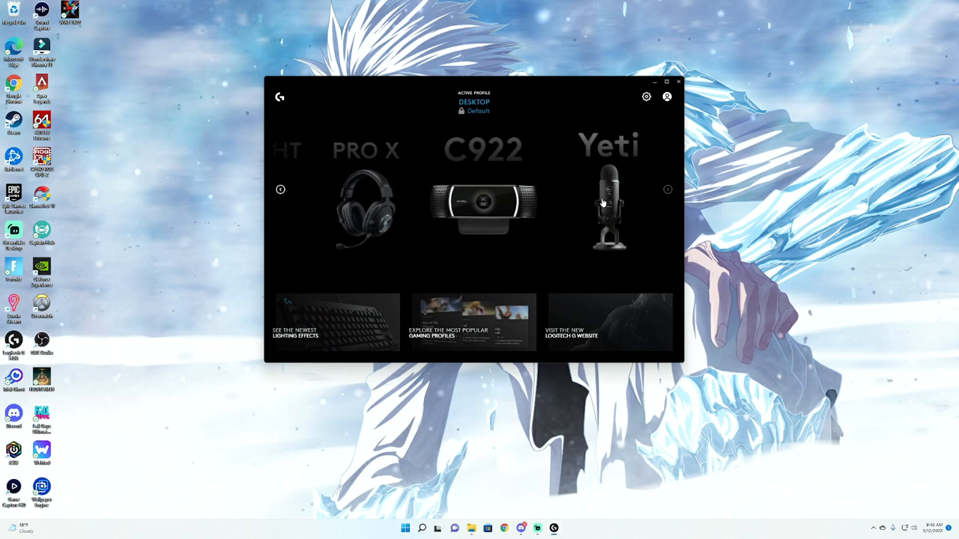
mouse_move(614, 196)
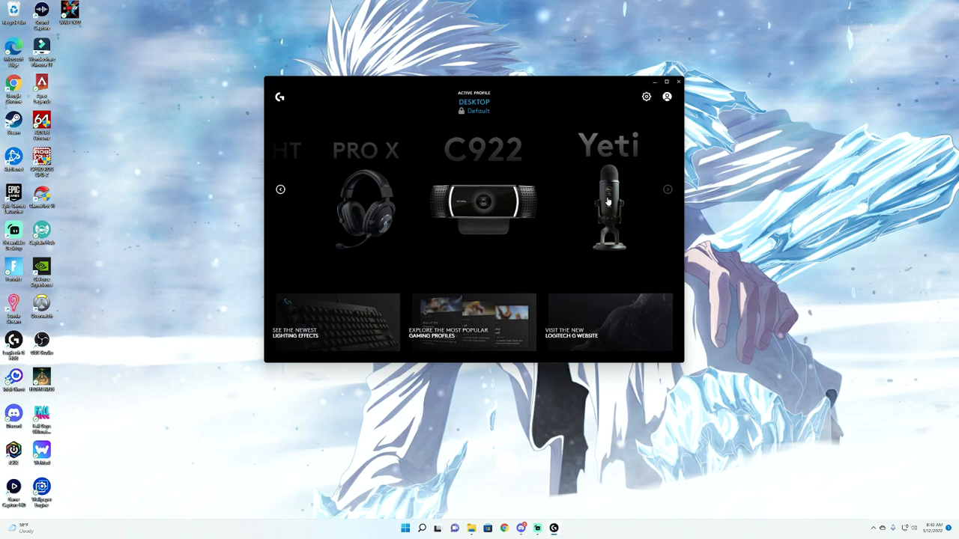
Enter the Yeti's settings and enable Blue VOICE with the Broadcaster 1 preset
left_click(608, 208)
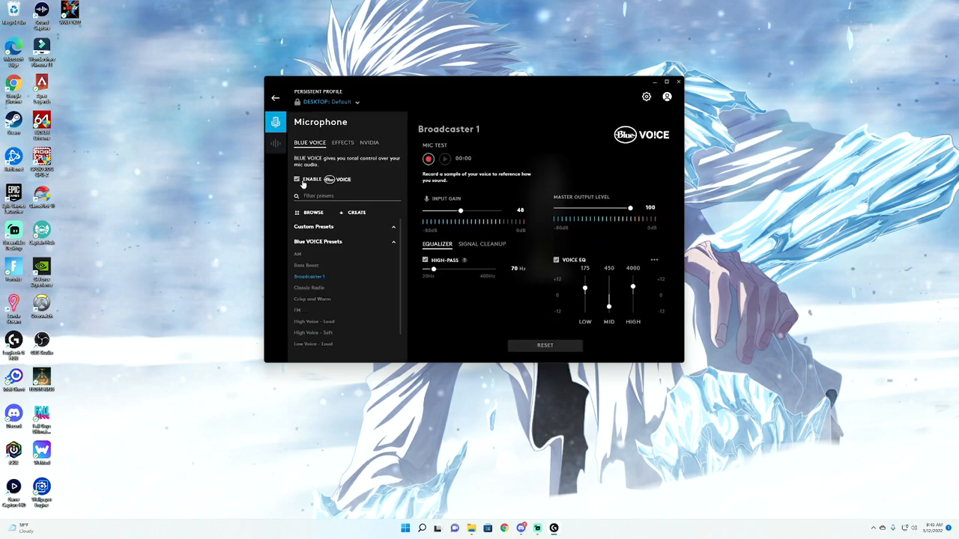
left_click(298, 179)
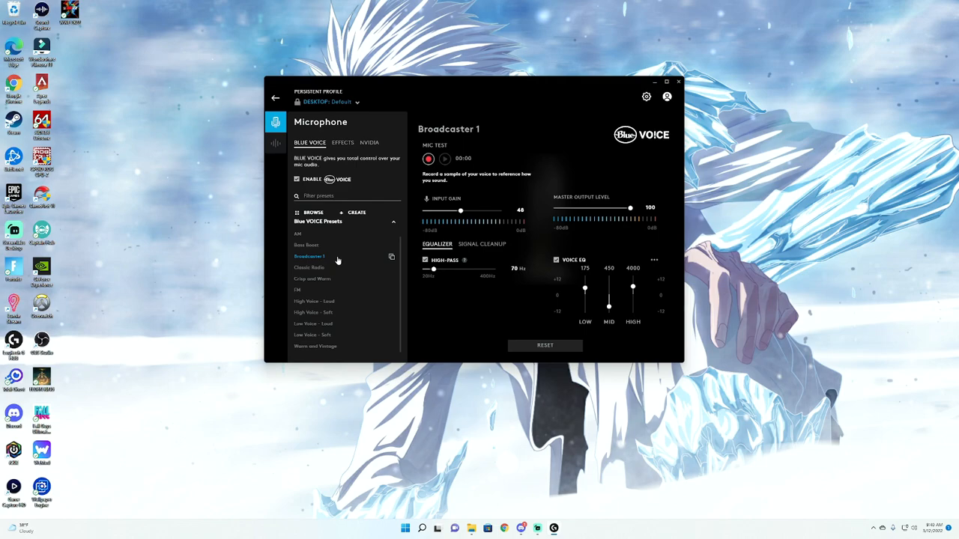
mouse_move(336, 261)
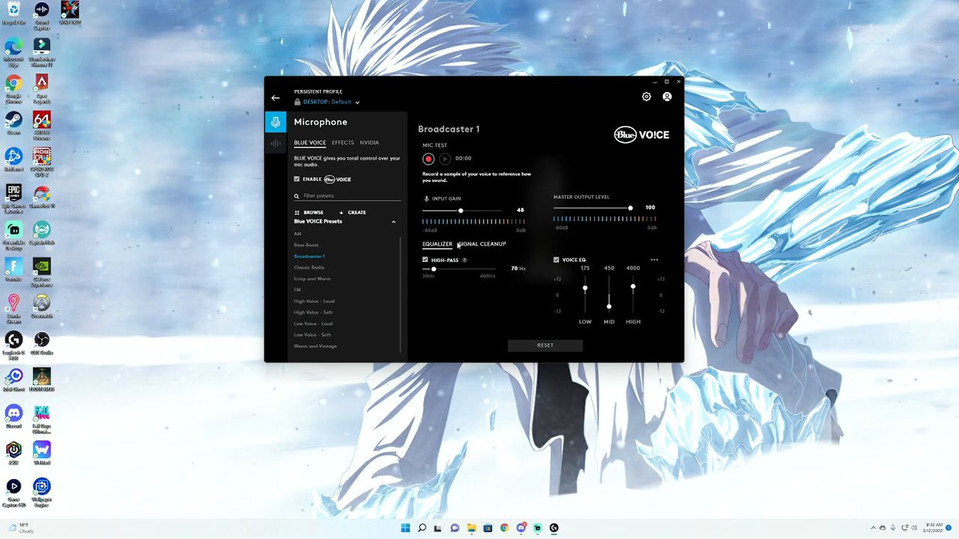
Tick all Signal Cleanup filters including De-Popper, then bring up Windows Sound settings
left_click(482, 243)
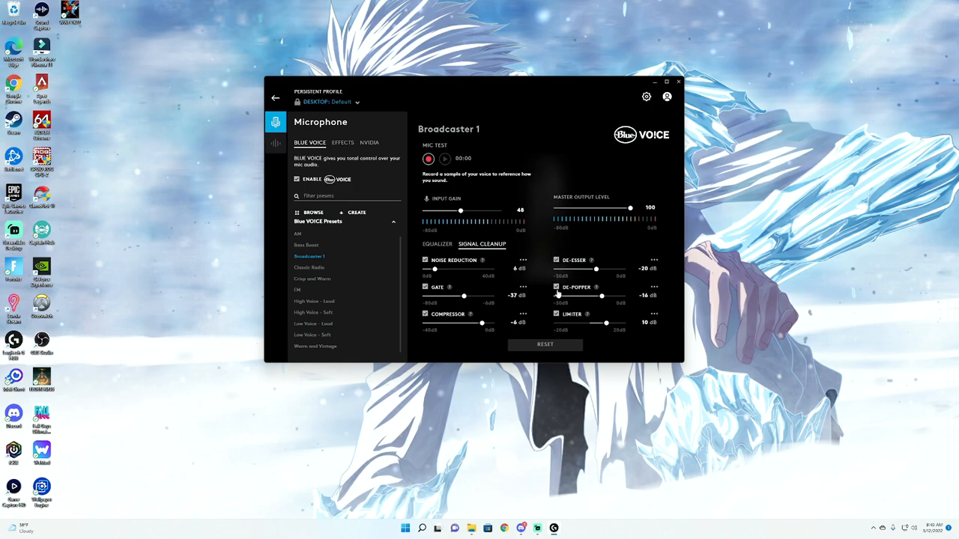
left_click(425, 260)
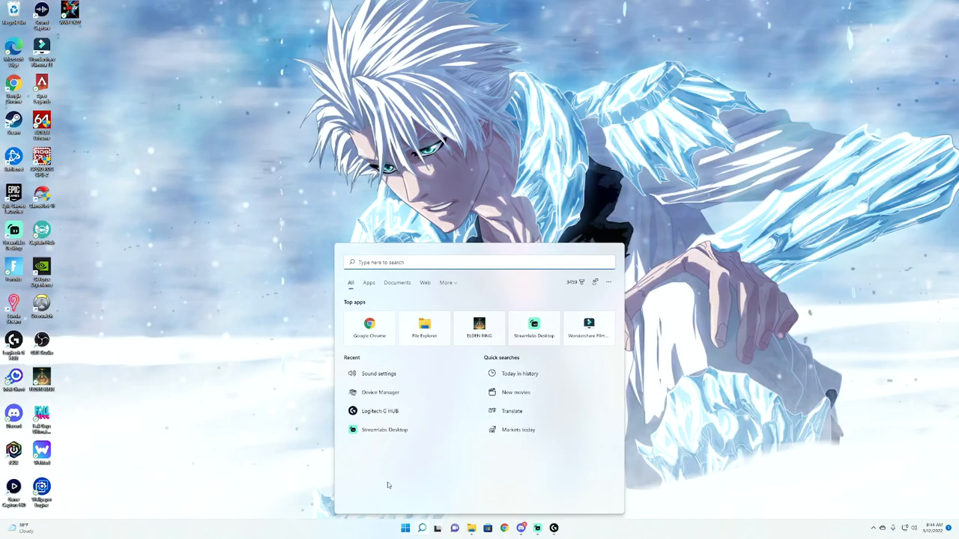
mouse_move(378, 374)
type("sound")
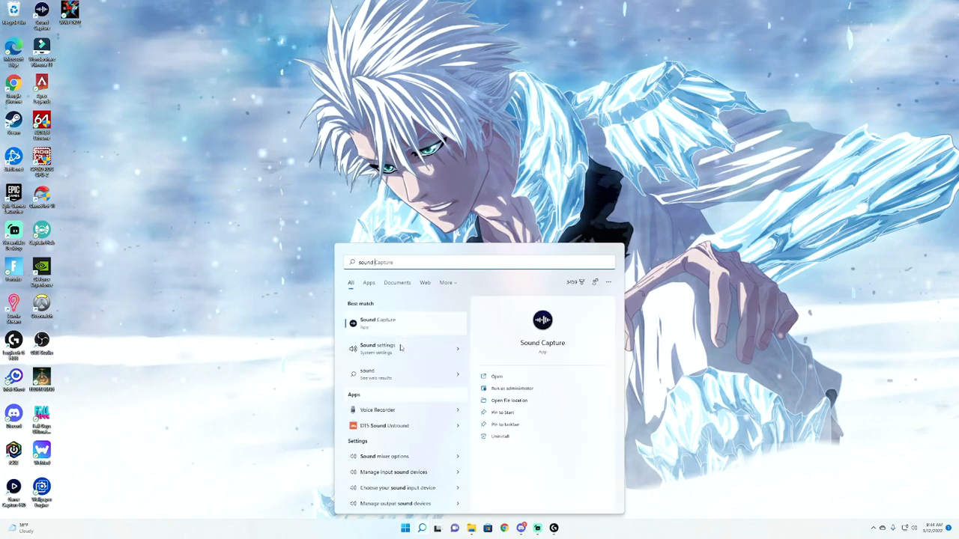
left_click(377, 349)
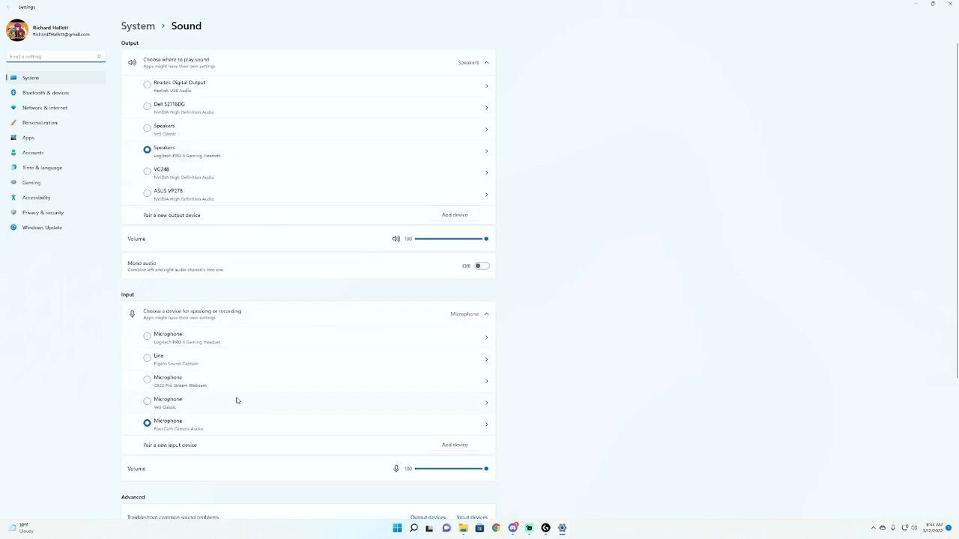